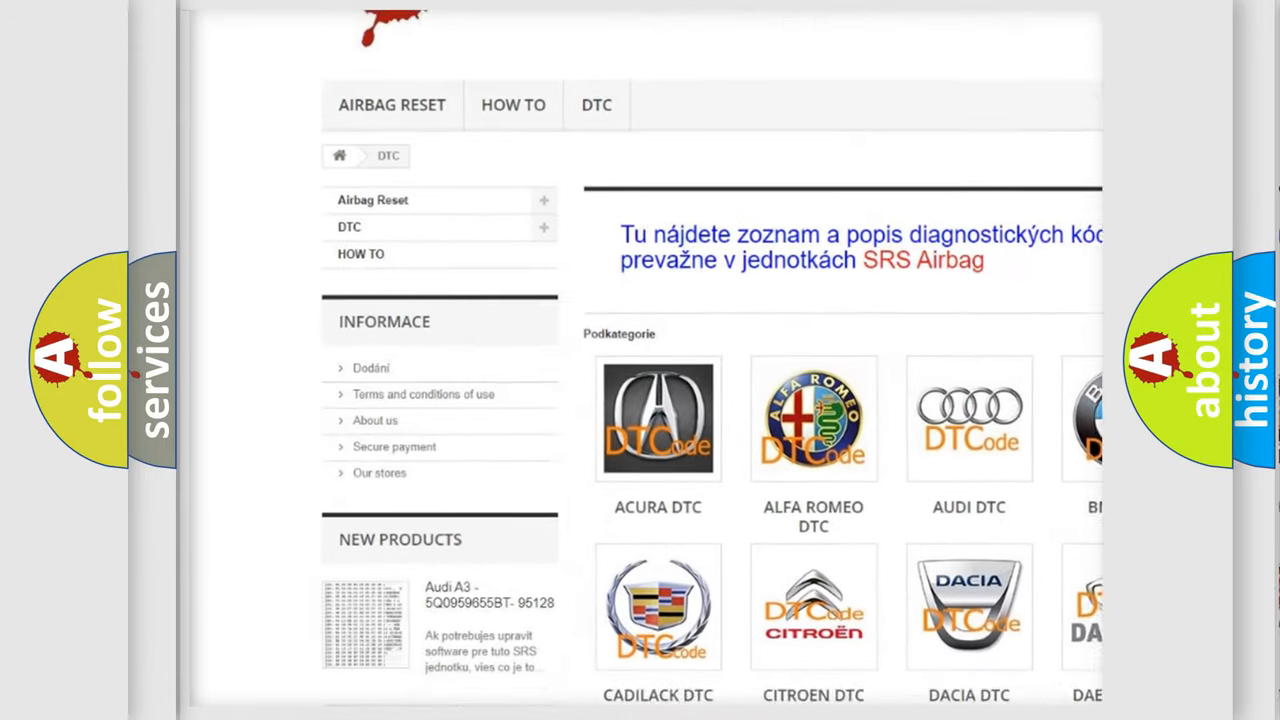
Advance the P0715 card from its input-sensor description to the causes, from fuse check to TCM replacement.
scroll("down", 3)
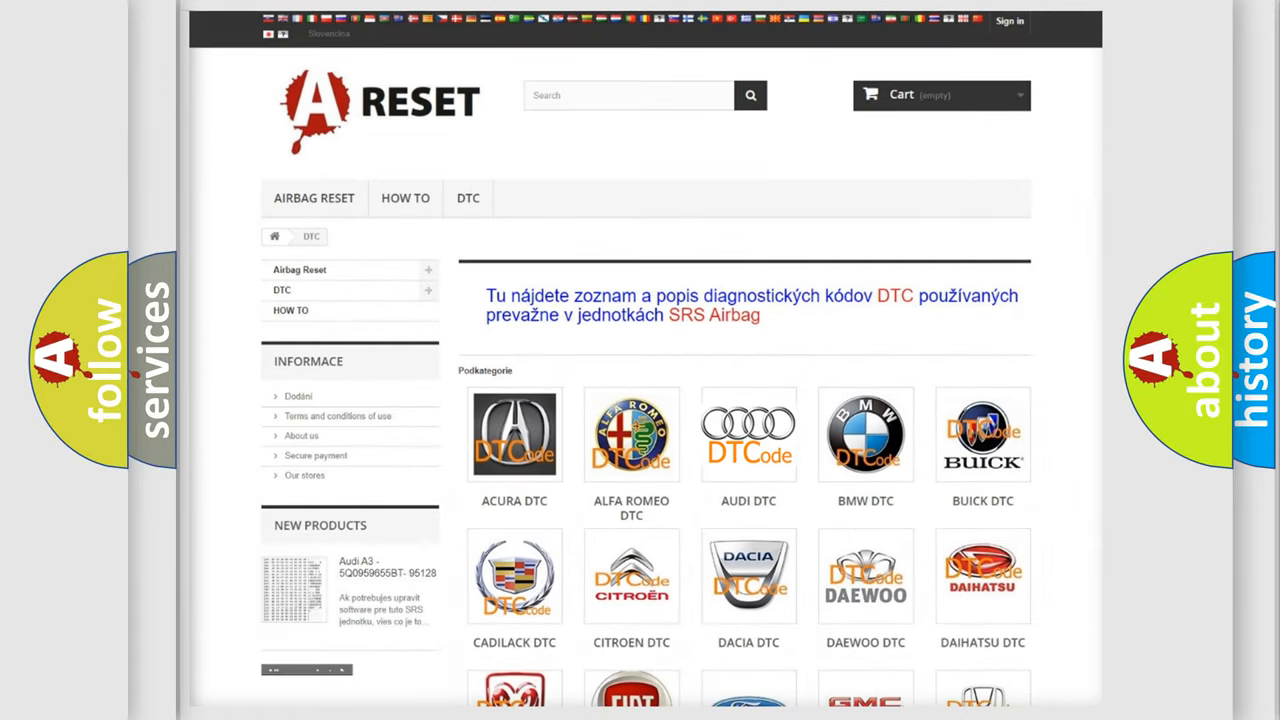
left_click(748, 434)
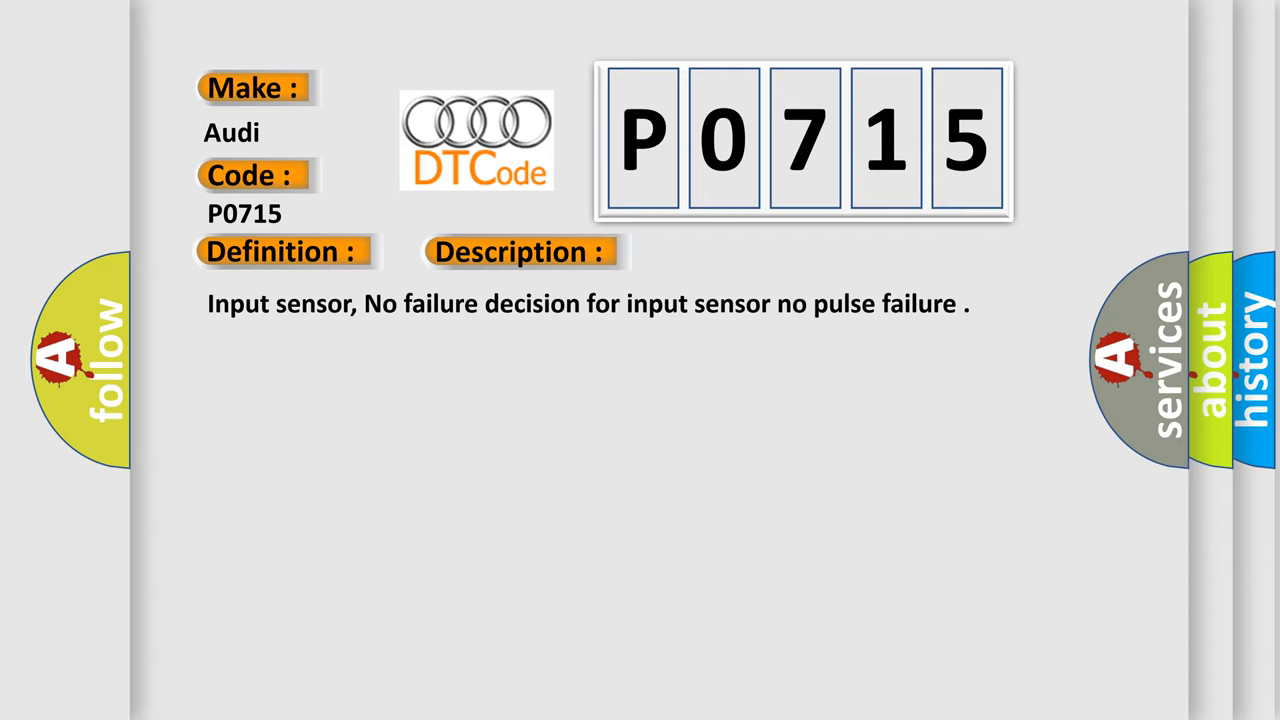
left_click(736, 252)
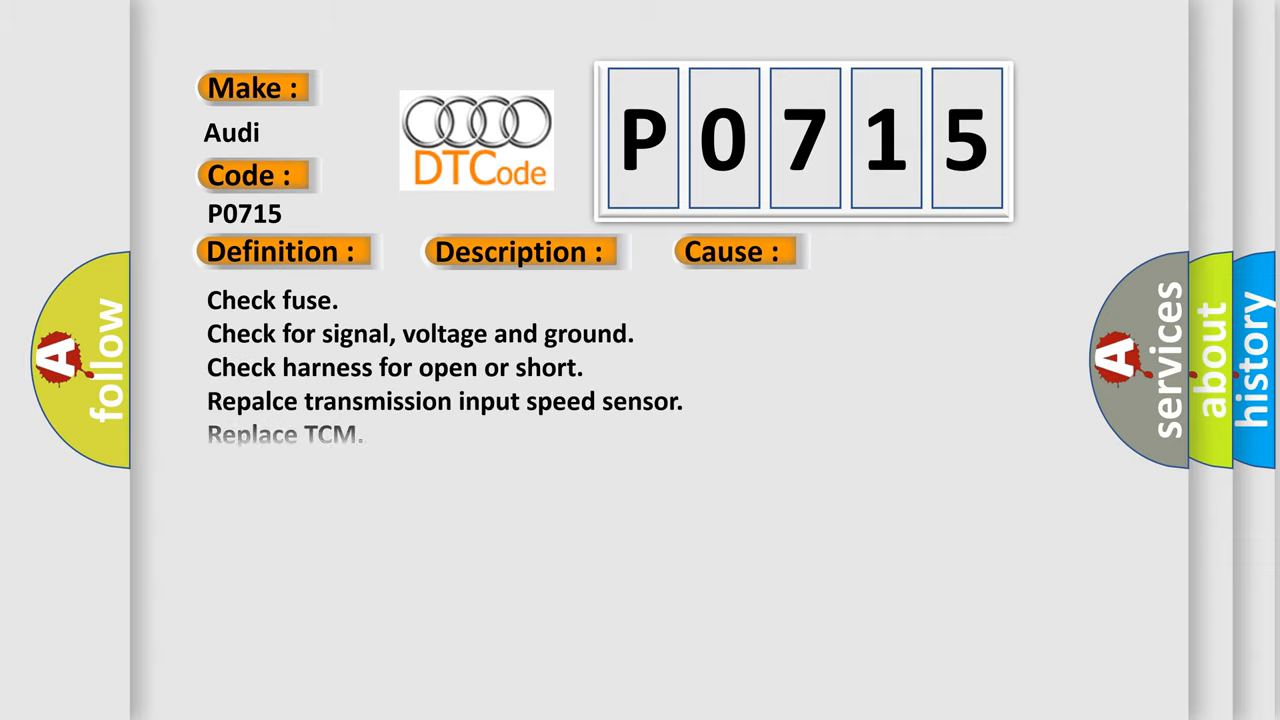